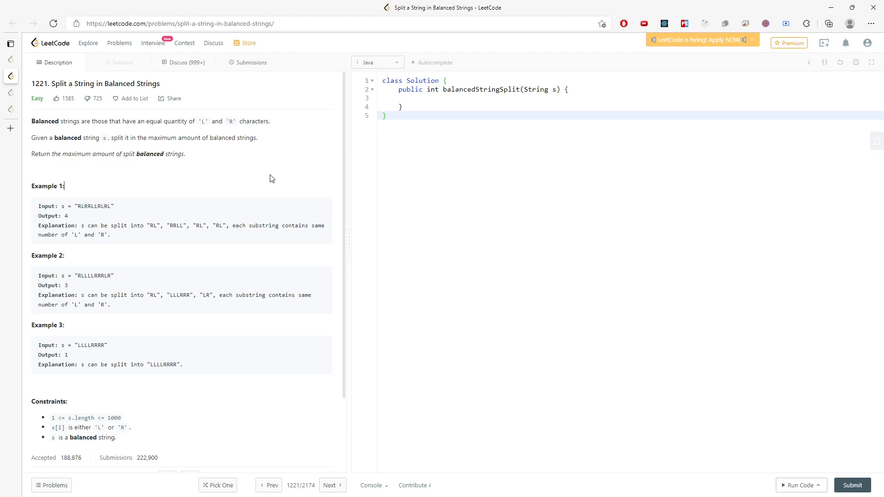
mouse_move(88, 137)
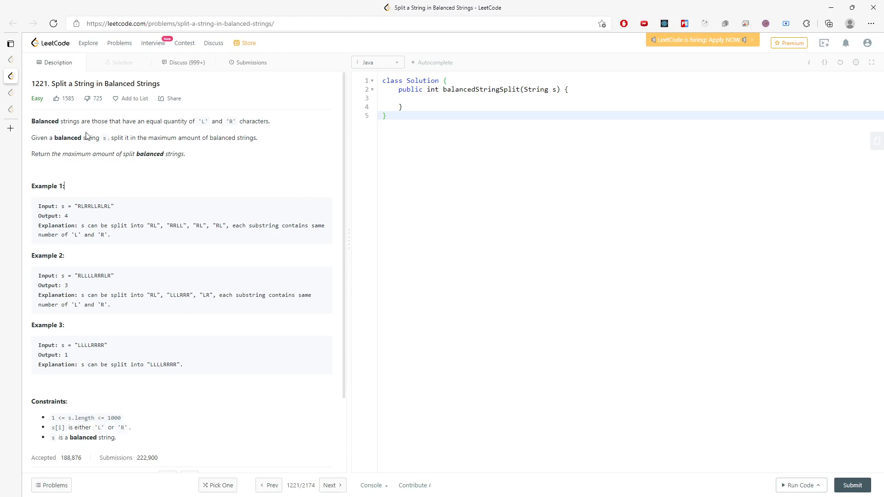
mouse_move(188, 129)
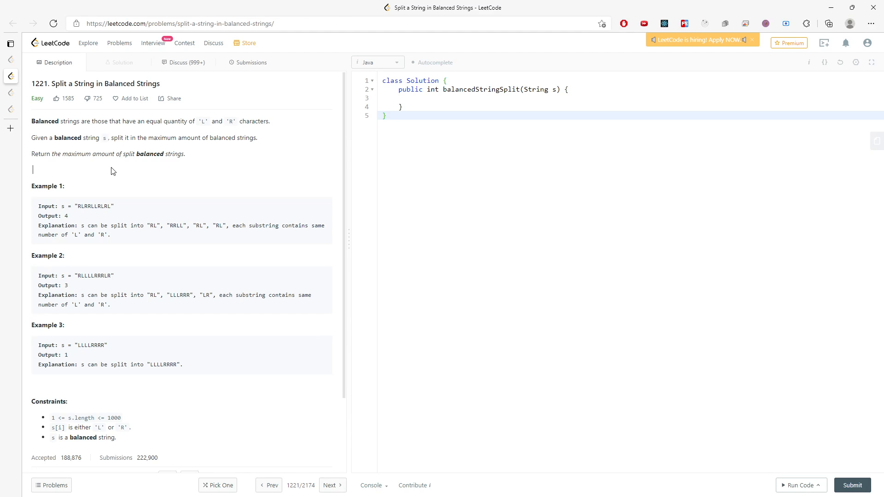
Circle the balanced substrings in red on the captured examples and dismiss the capture
left_click_drag(177, 122, 236, 122)
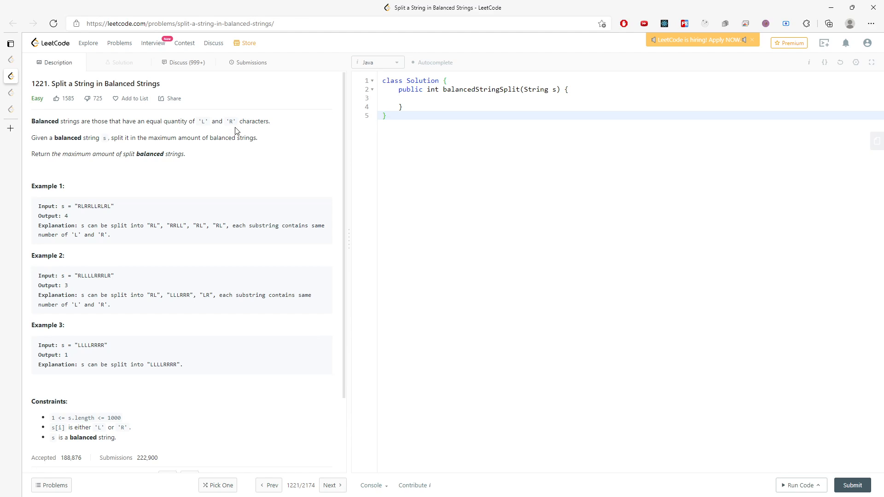
mouse_move(206, 122)
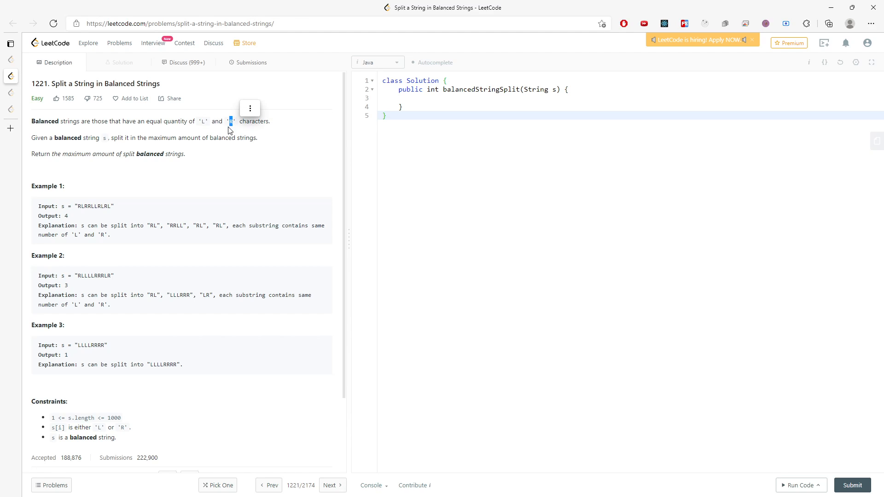
mouse_move(338, 122)
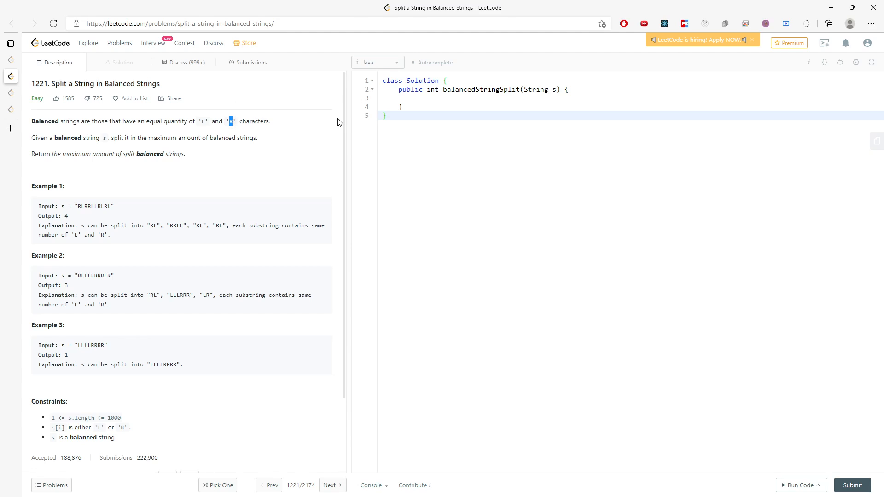
mouse_move(231, 141)
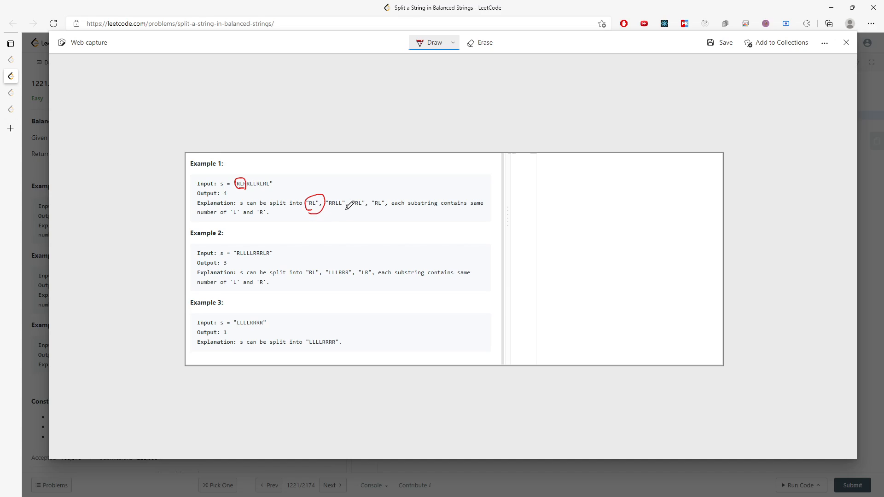
mouse_move(378, 273)
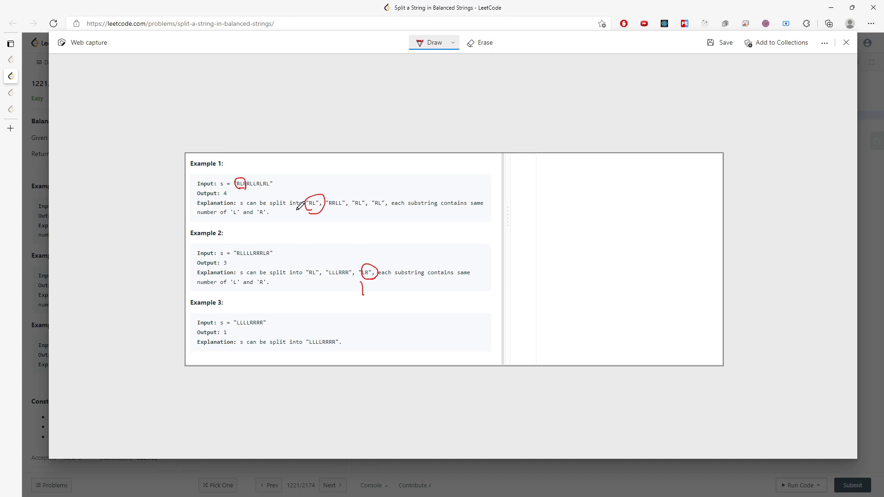
left_click_drag(314, 213, 314, 247)
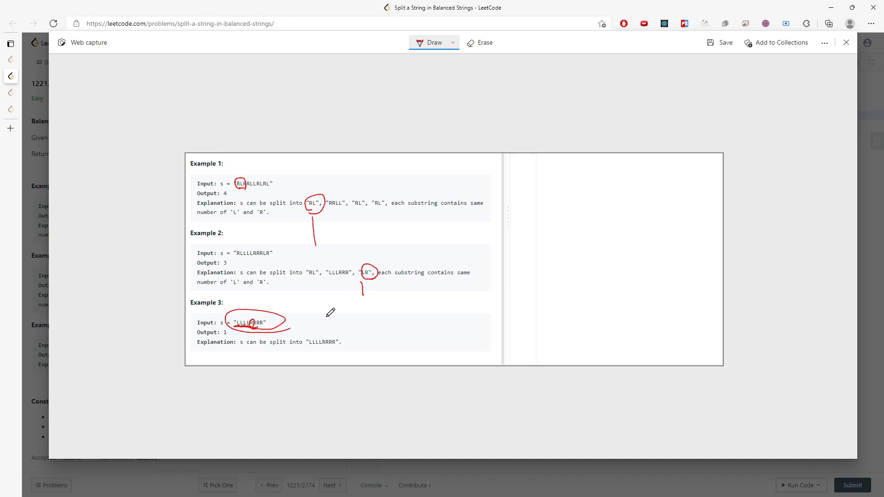
left_click(845, 42)
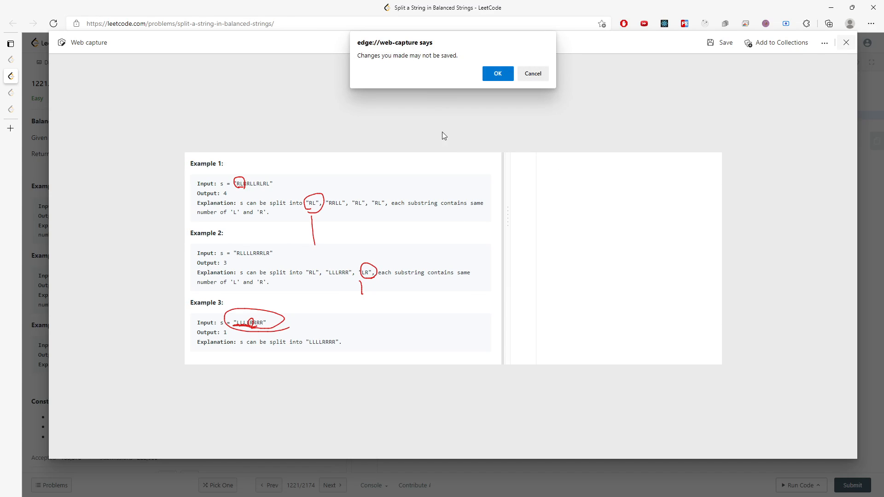
Discard the capture, then declare the counter and loop over s.toCharArray() in Java
left_click(496, 74)
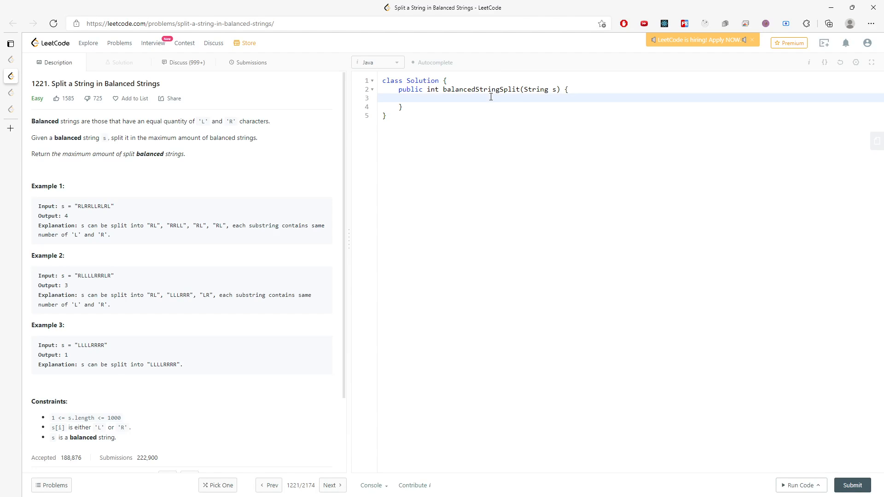
type("int cnt = 0, res = 0;")
type("return res;")
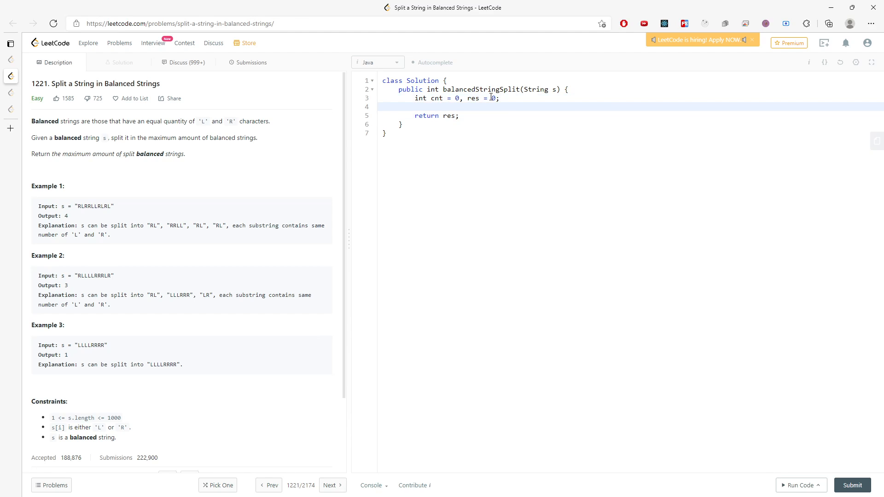
type("for(char")
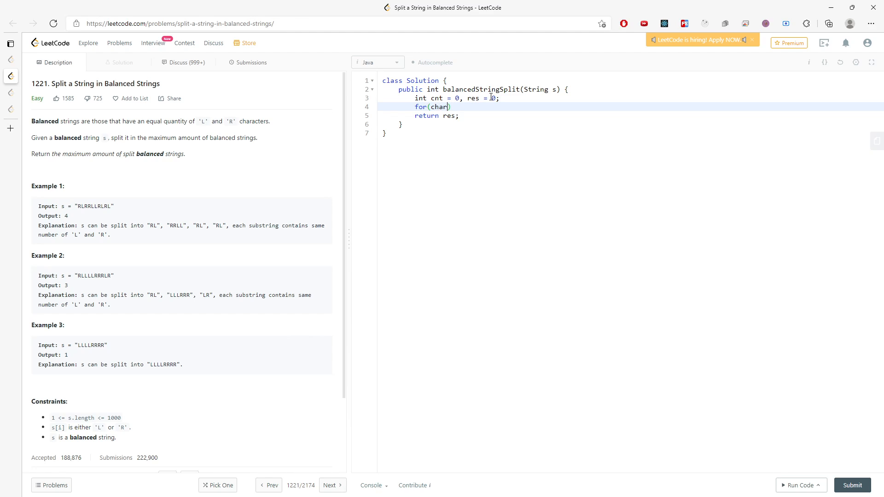
type("c: s.toCha")
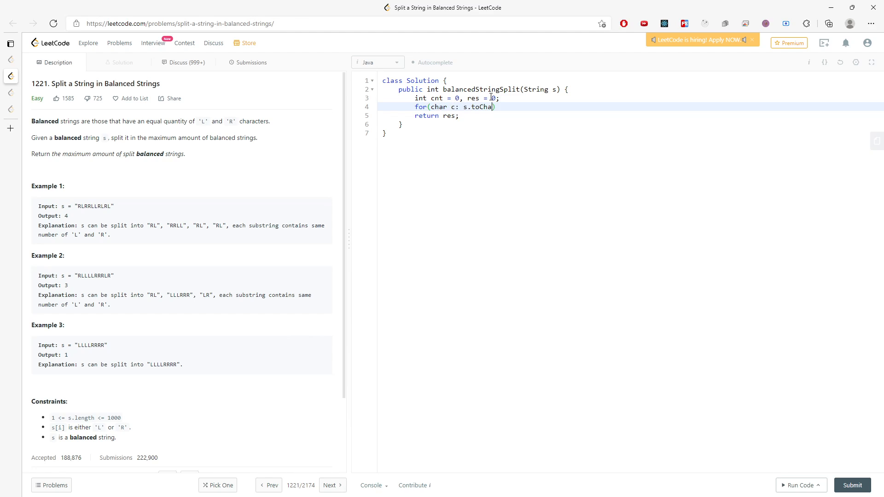
type("rArray()){")
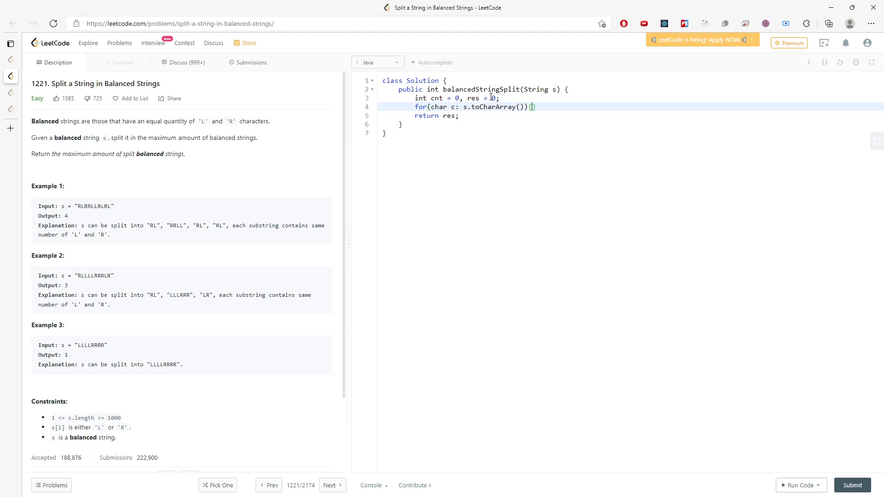
Increment on 'R', decrement otherwise, count when cnt == 0, and submit the solution
type("if(c == 'R'){")
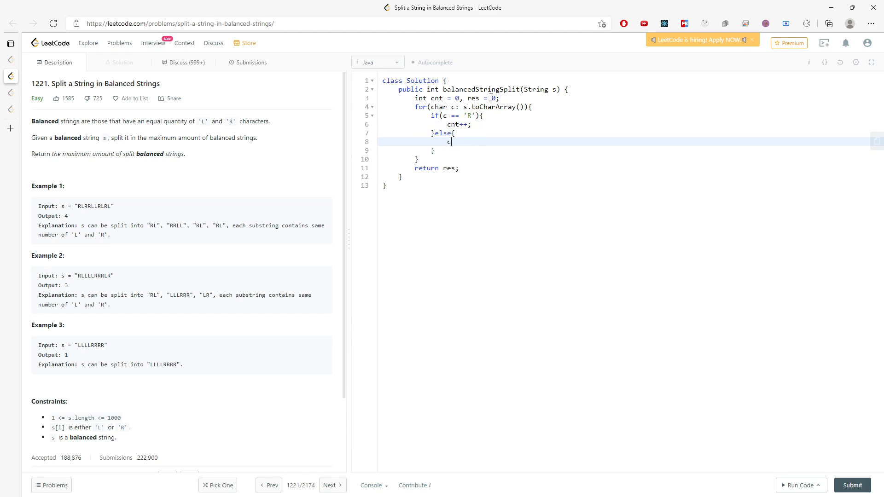
type("nt--;")
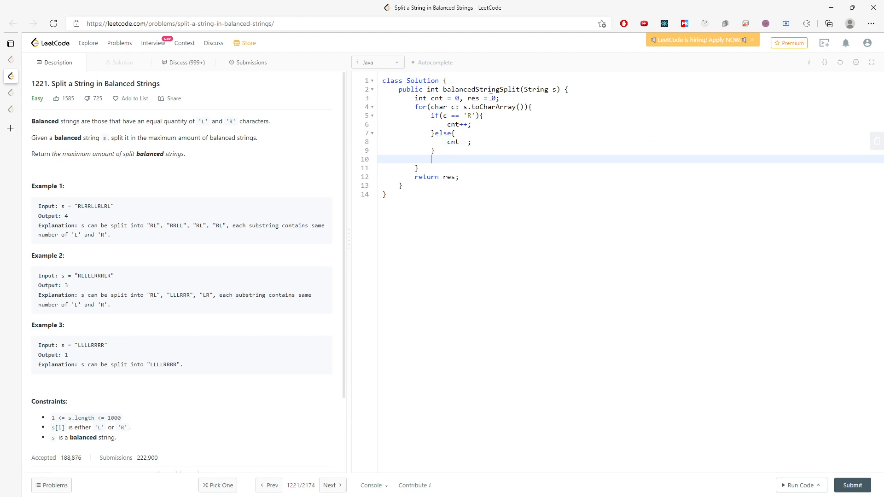
type("if(cnt == 0){")
type("res++;")
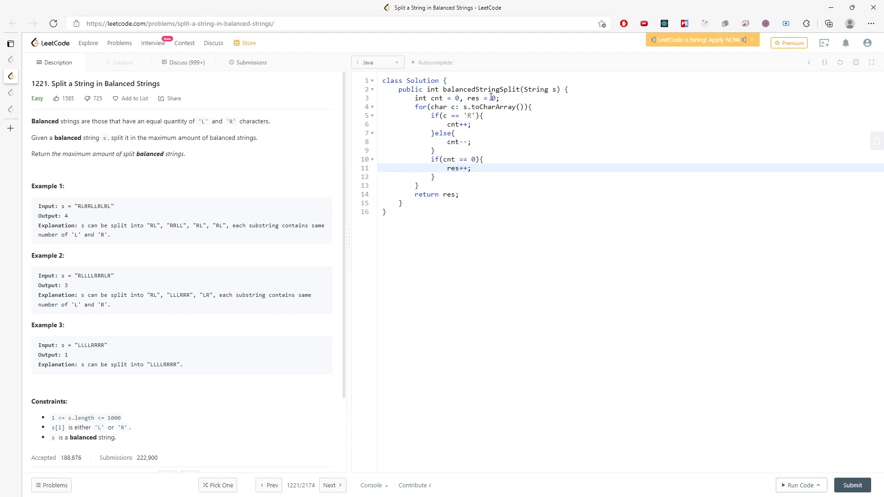
left_click(798, 485)
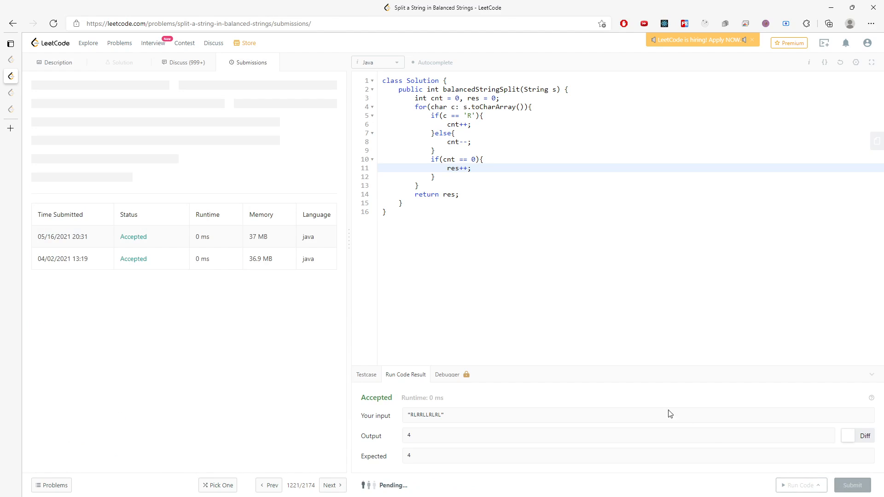
mouse_move(488, 255)
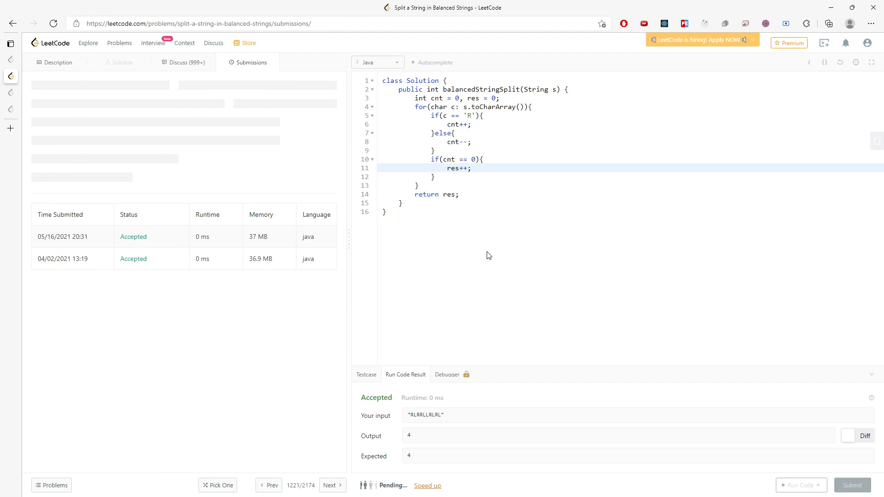
Confirm the Success result and return to the problem description
left_click(852, 485)
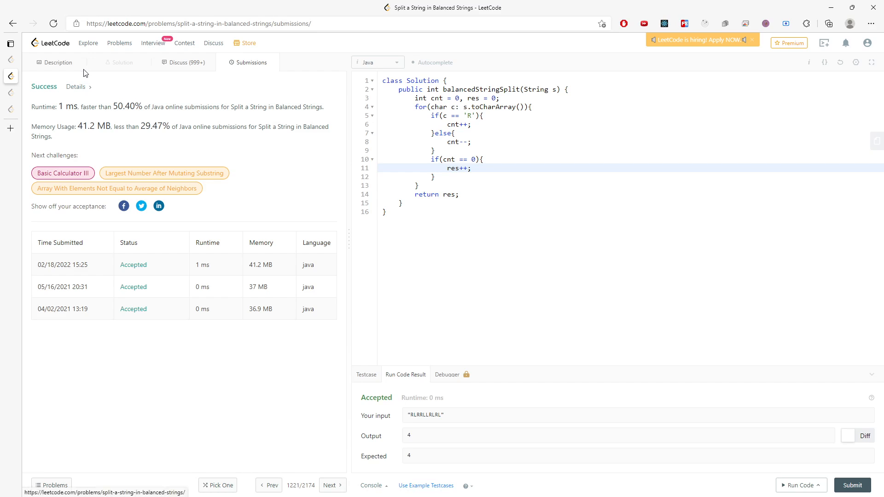
left_click(55, 62)
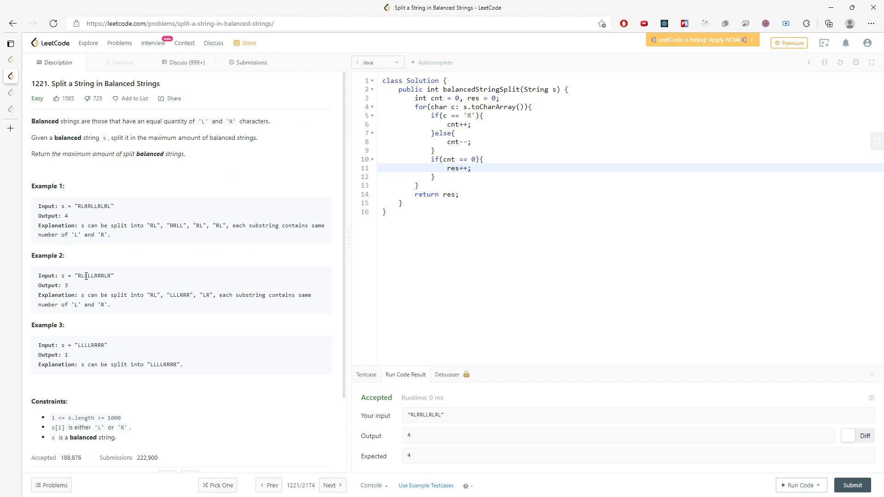
double_click(88, 275)
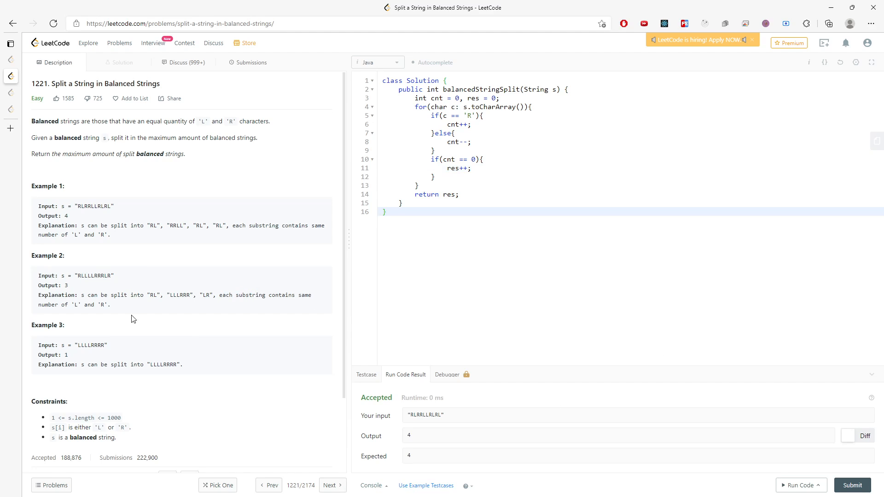
mouse_move(195, 389)
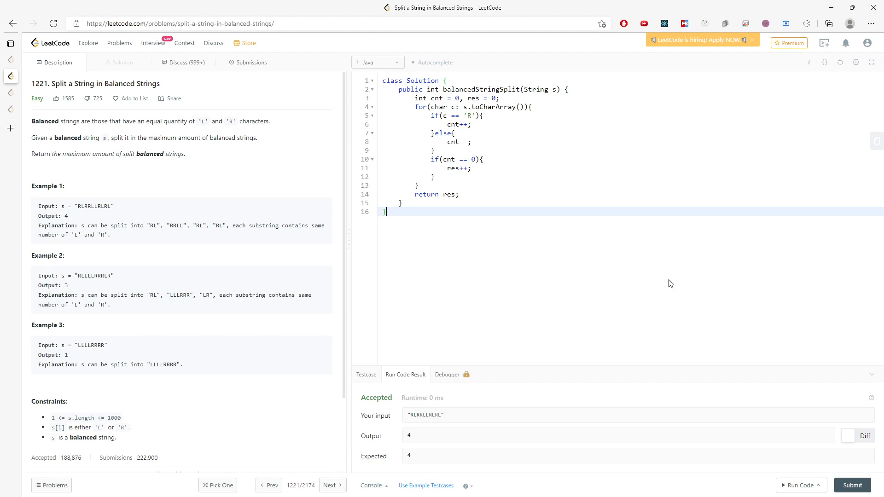
mouse_move(431, 190)
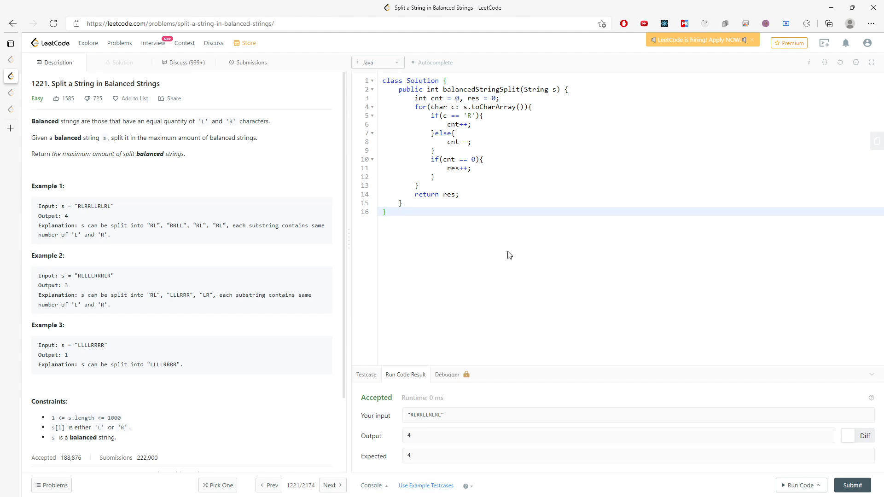
mouse_move(657, 240)
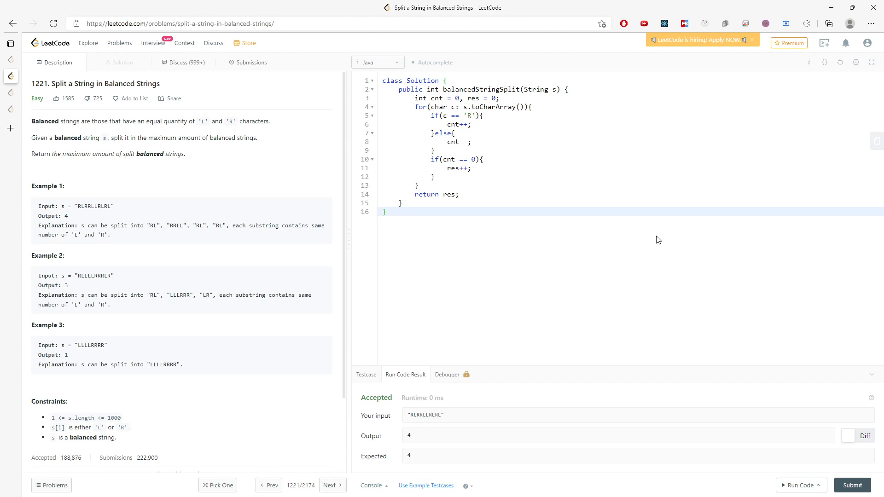